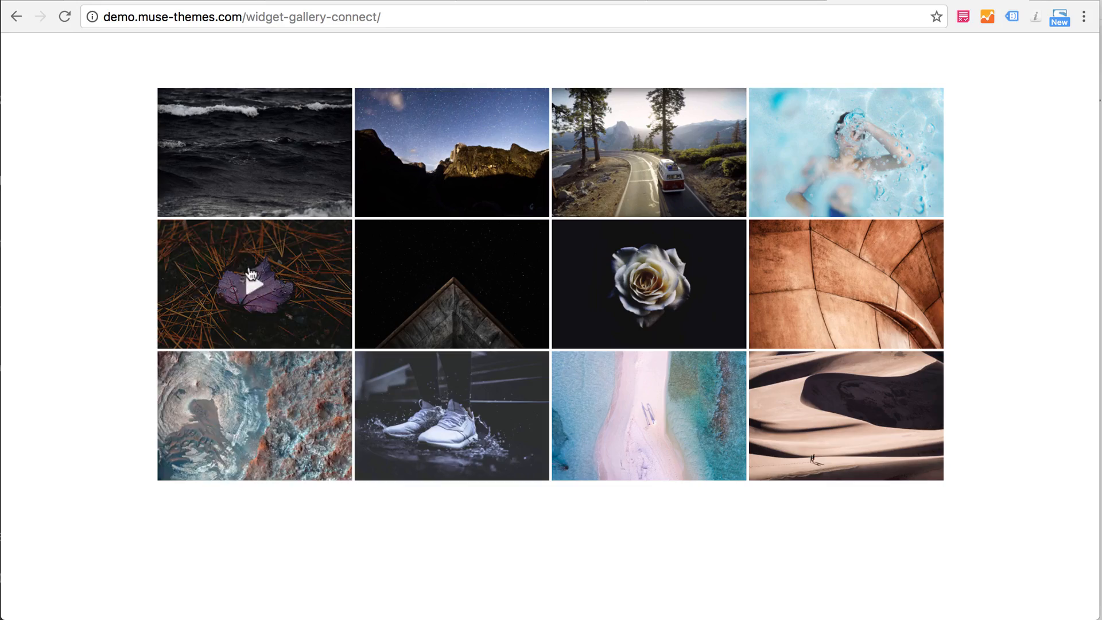
- Enlarge a Gallery Connect photo in the lightbox and advance to the next image
{"action": "left_click", "coordinate": [451, 417]}
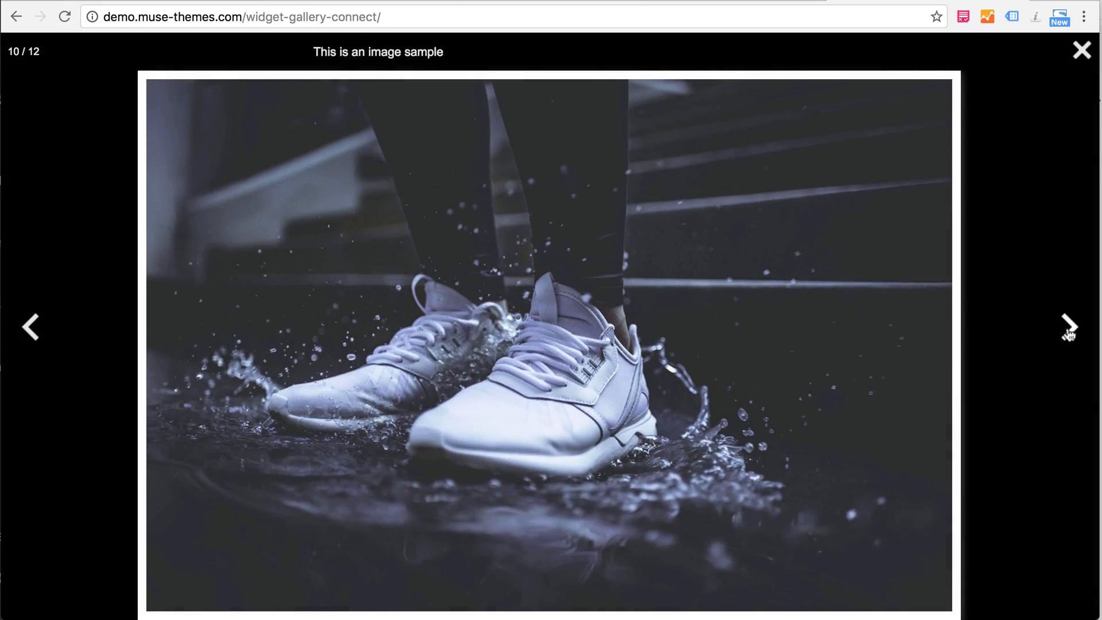
{"action": "left_click", "coordinate": [1067, 327]}
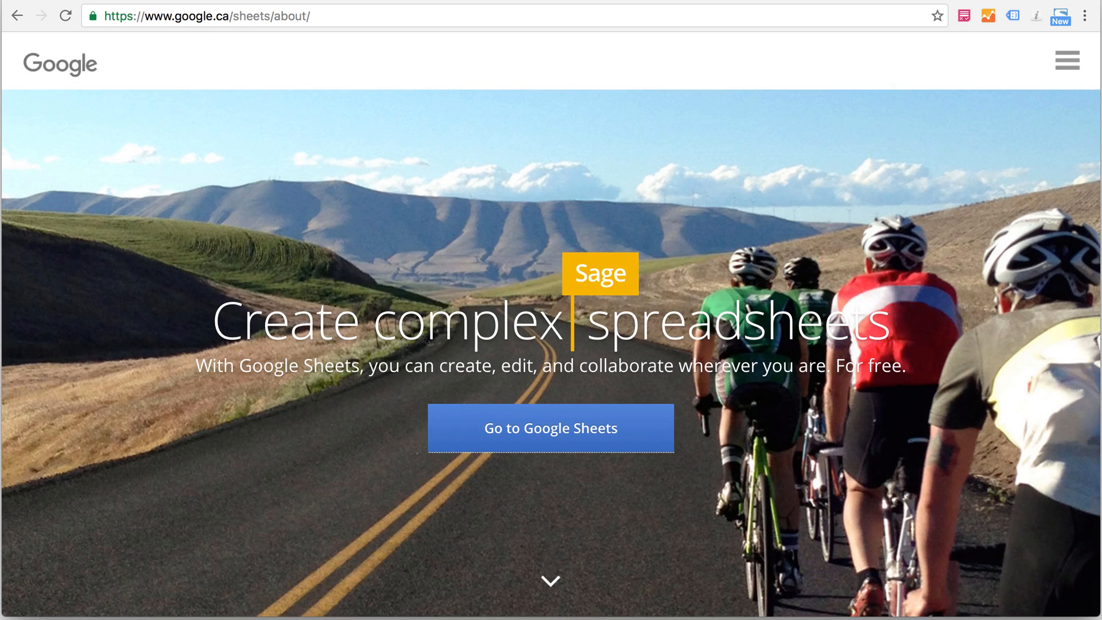
{"action": "mouse_move", "coordinate": [468, 449]}
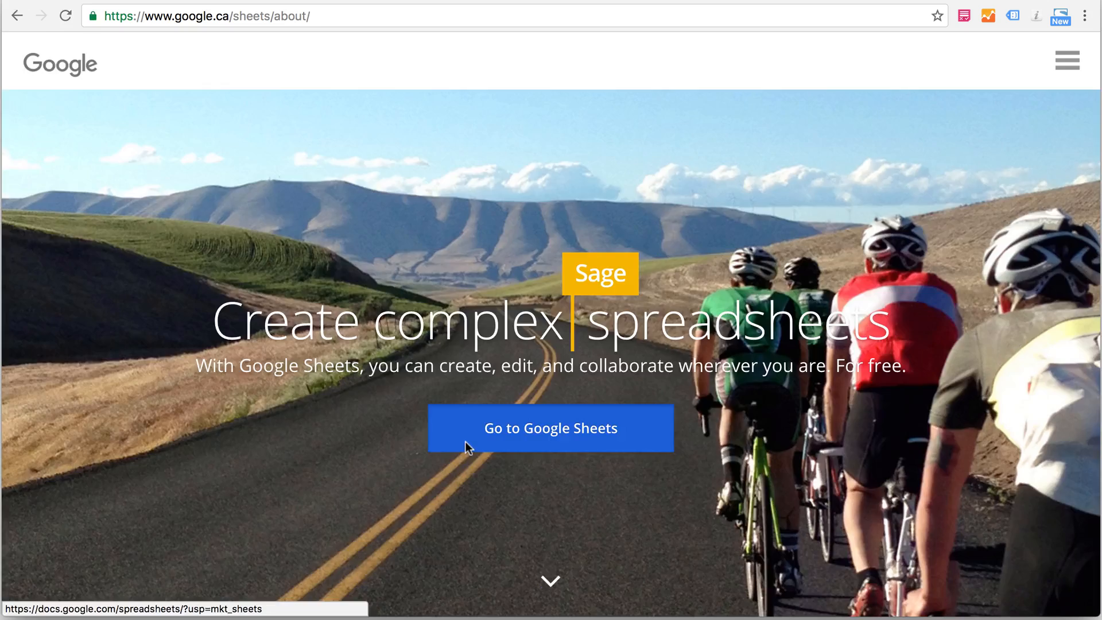
- Review the Gallery Connect content spreadsheet's columns, then show the Muse Library's Gallery Connect widgets
{"action": "left_click", "coordinate": [549, 428]}
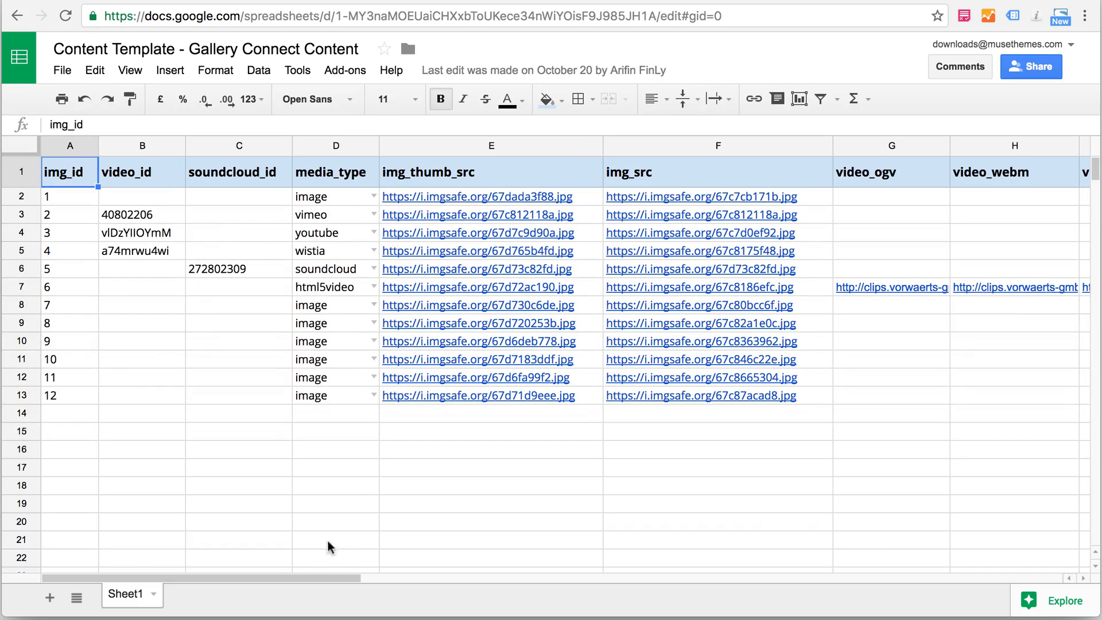
{"action": "scroll", "scroll_direction": "right", "scroll_amount": 3}
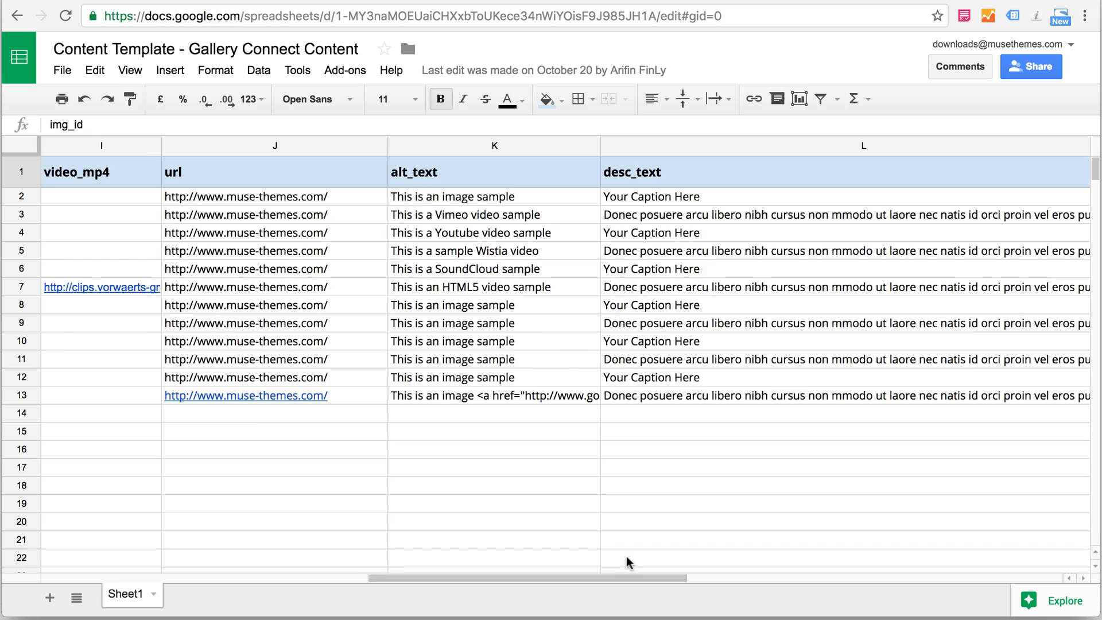
{"action": "scroll", "scroll_direction": "right", "scroll_amount": 3}
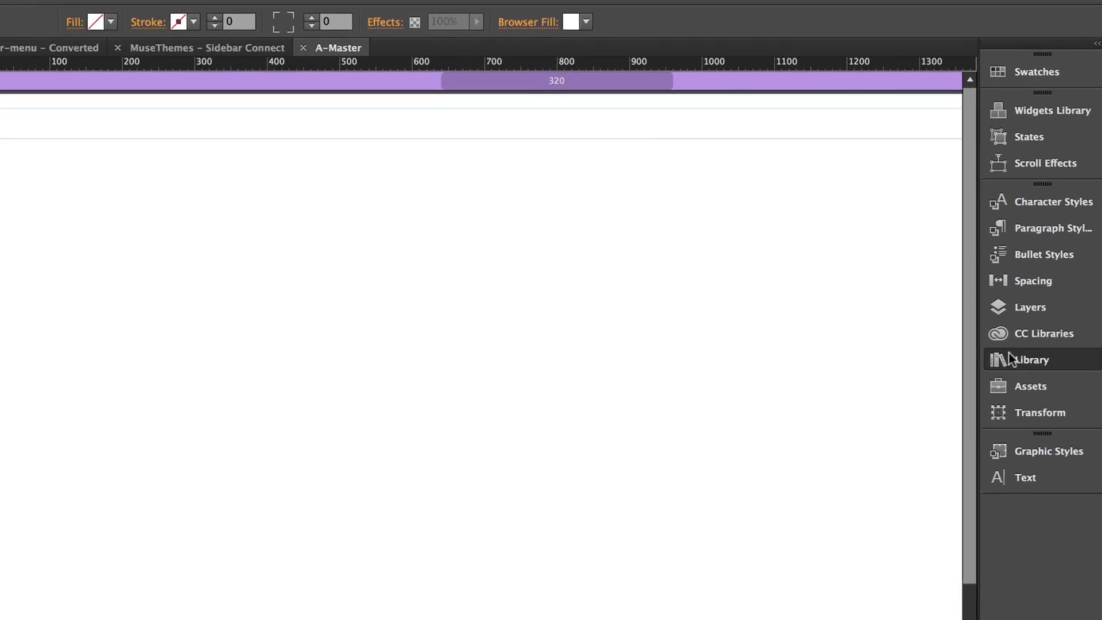
{"action": "left_click", "coordinate": [1029, 360]}
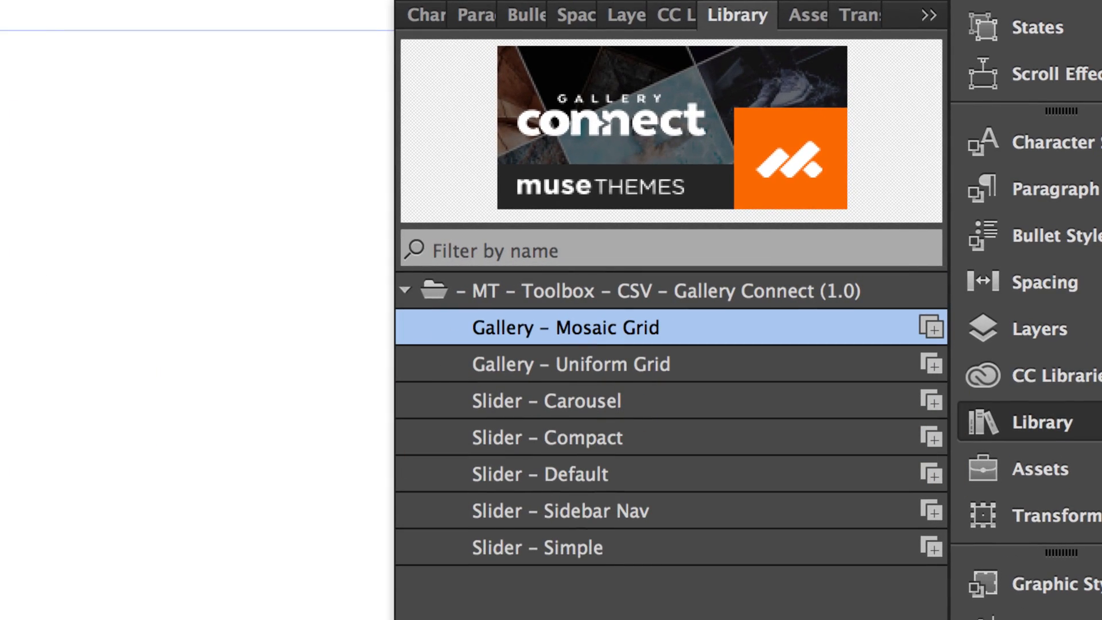